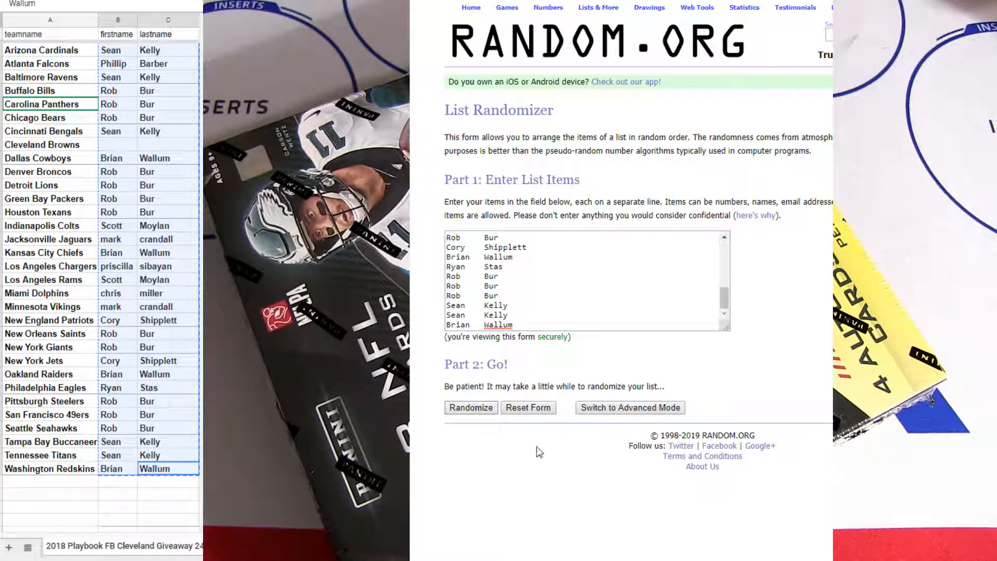
Step: Randomize the 32-name giveaway list and shuffle it again toward five randomizations
click(470, 407)
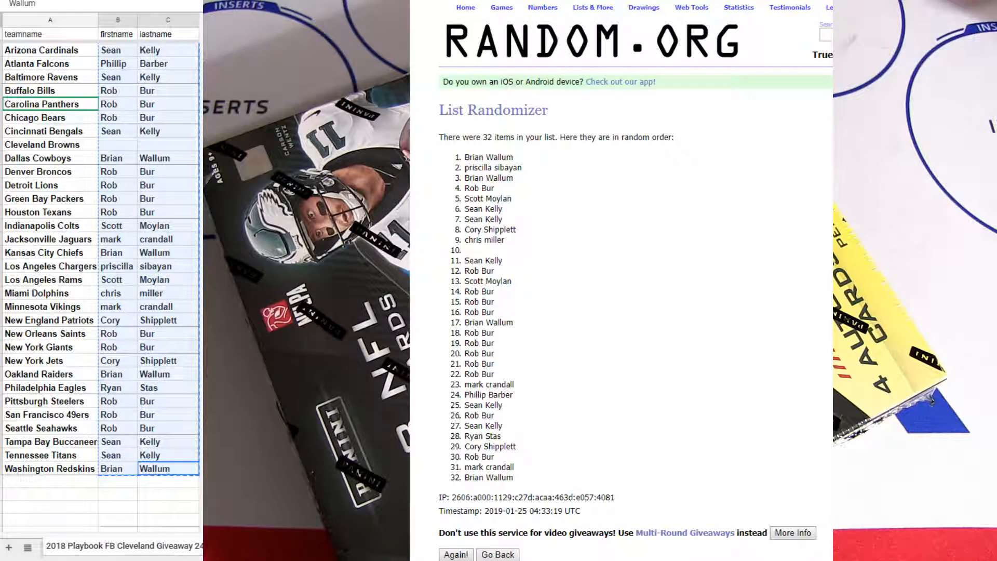
click(455, 553)
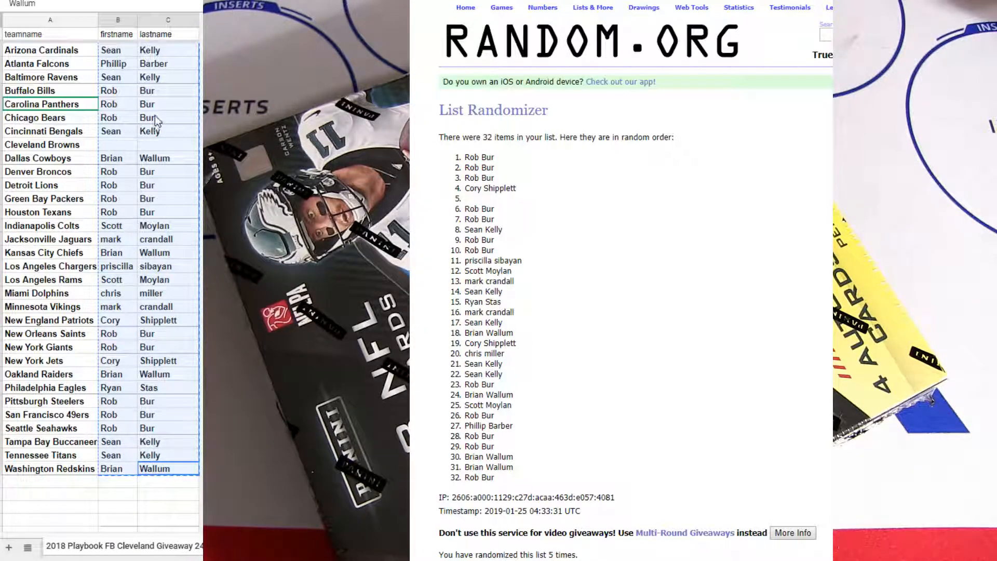
right_click(148, 117)
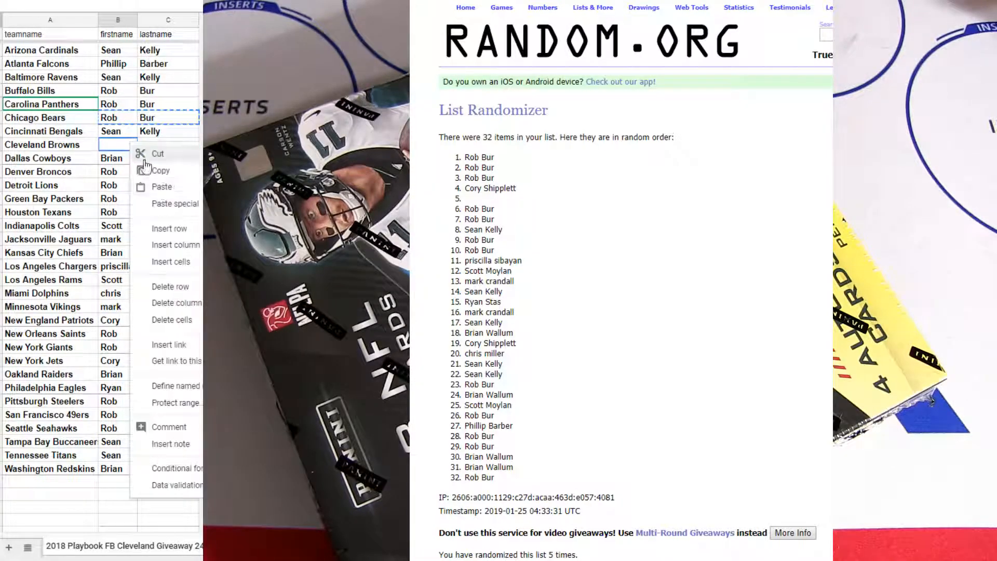
click(162, 186)
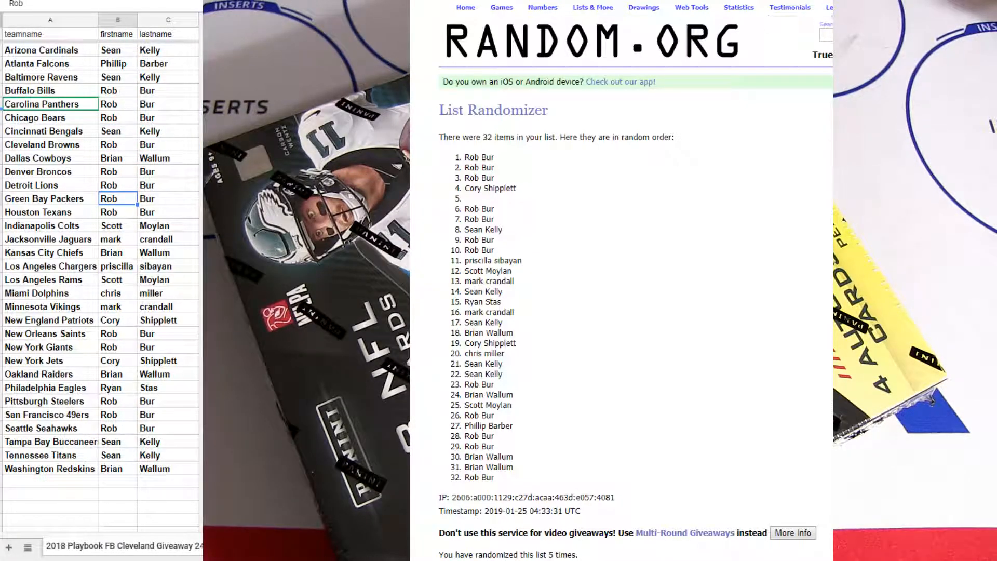